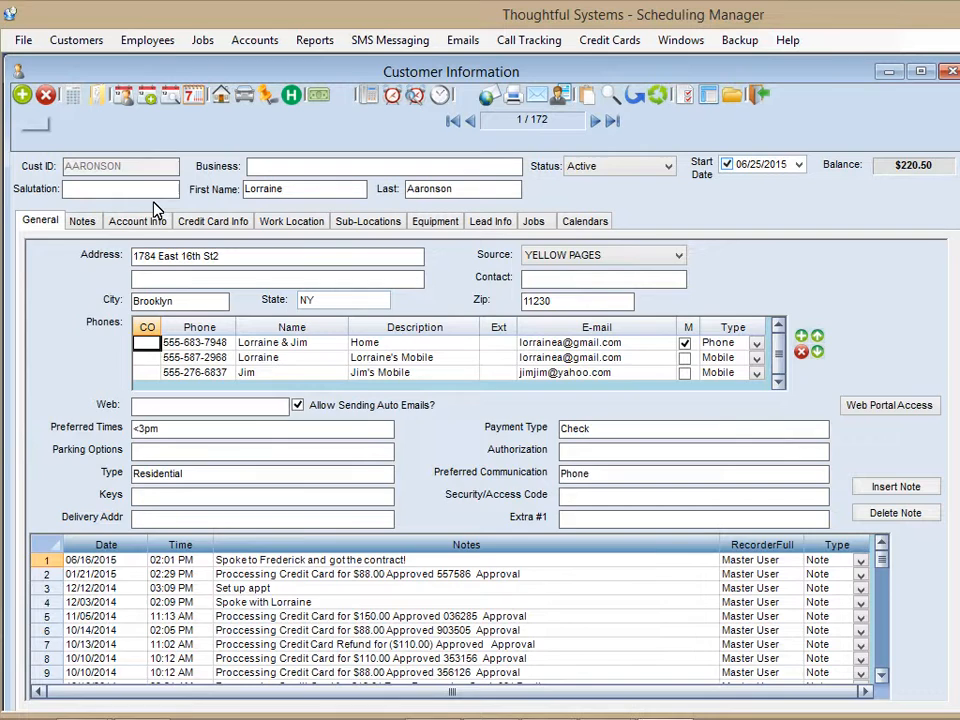
Step: Show AARONSON's Account Info with Bill To set to Agency
{"action": "left_click", "coordinate": [136, 220]}
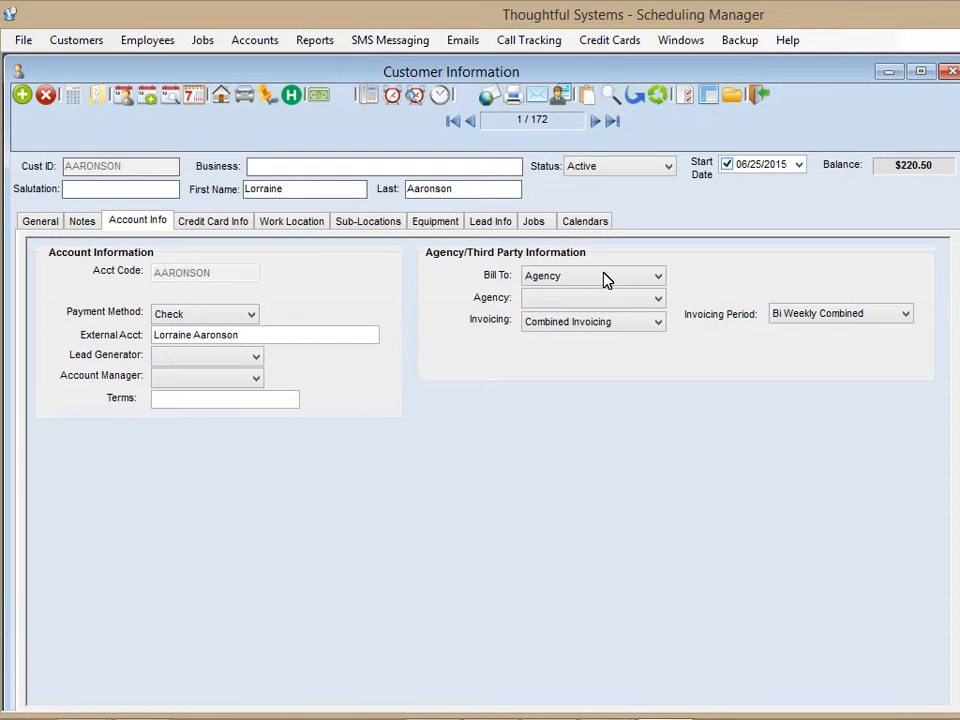
{"action": "left_click", "coordinate": [592, 298]}
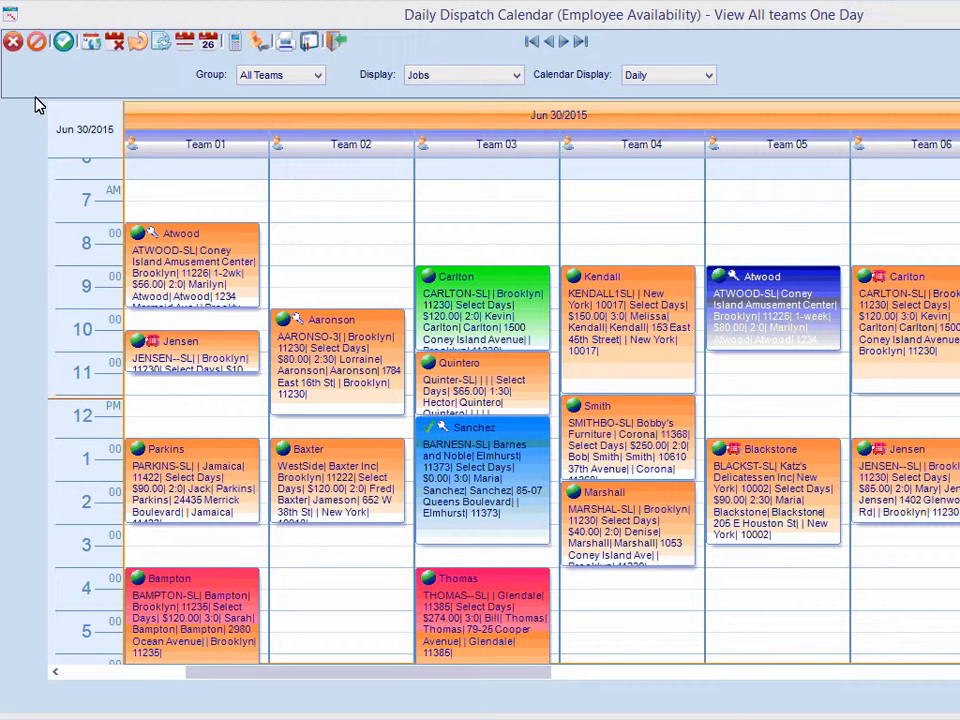
{"action": "mouse_move", "coordinate": [276, 160]}
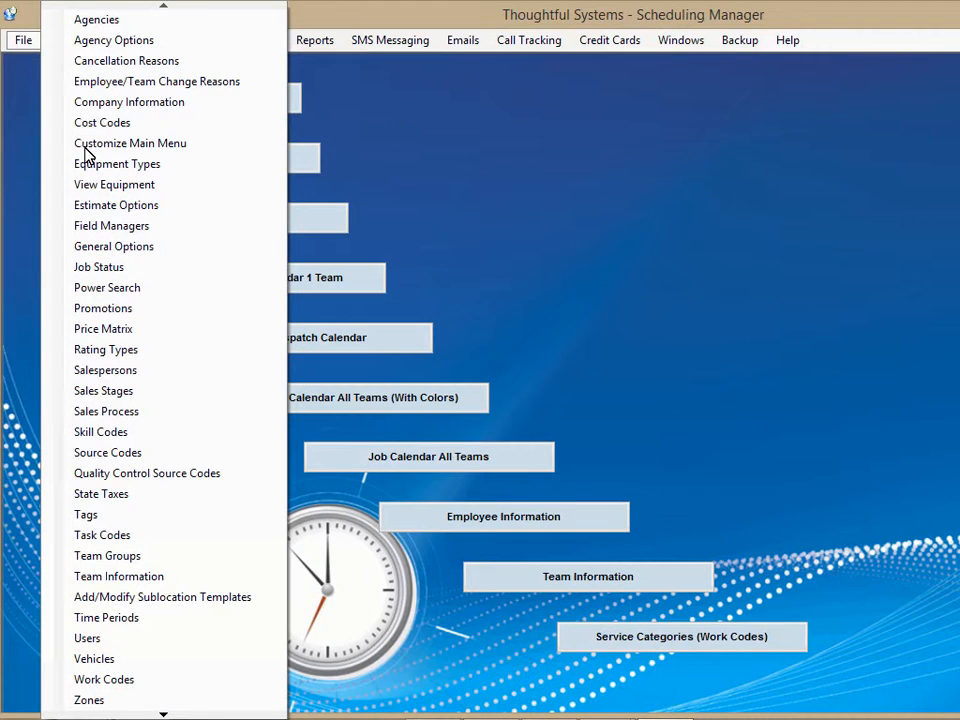
Step: Bring up the HOMEDEPOT1 agency's transaction details with the $88.00 AARONSON charge
{"action": "left_click", "coordinate": [96, 20]}
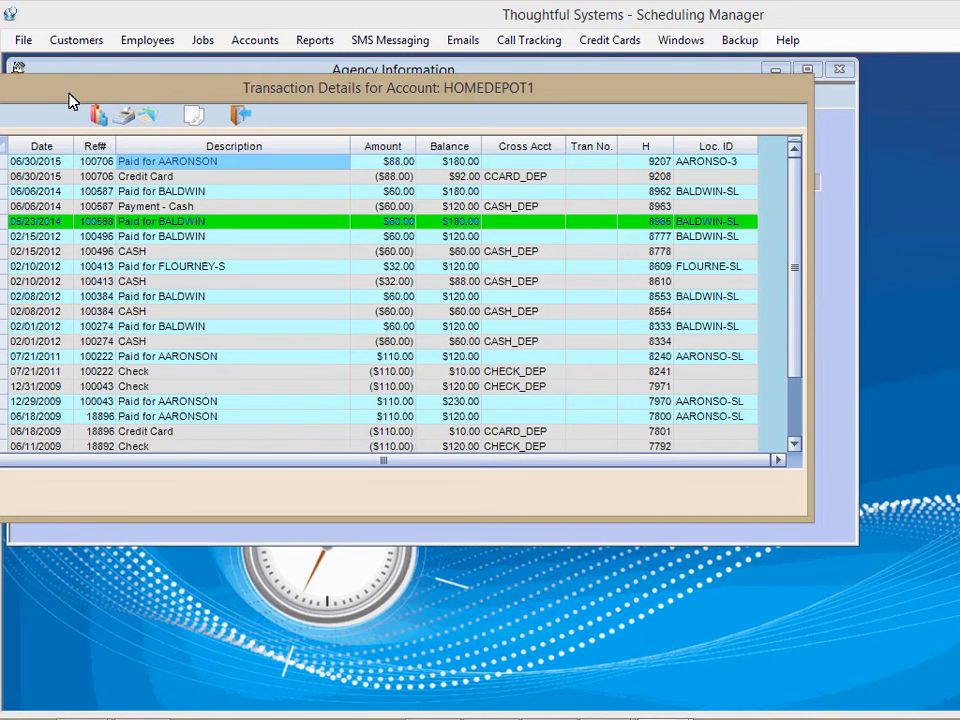
{"action": "mouse_move", "coordinate": [288, 172]}
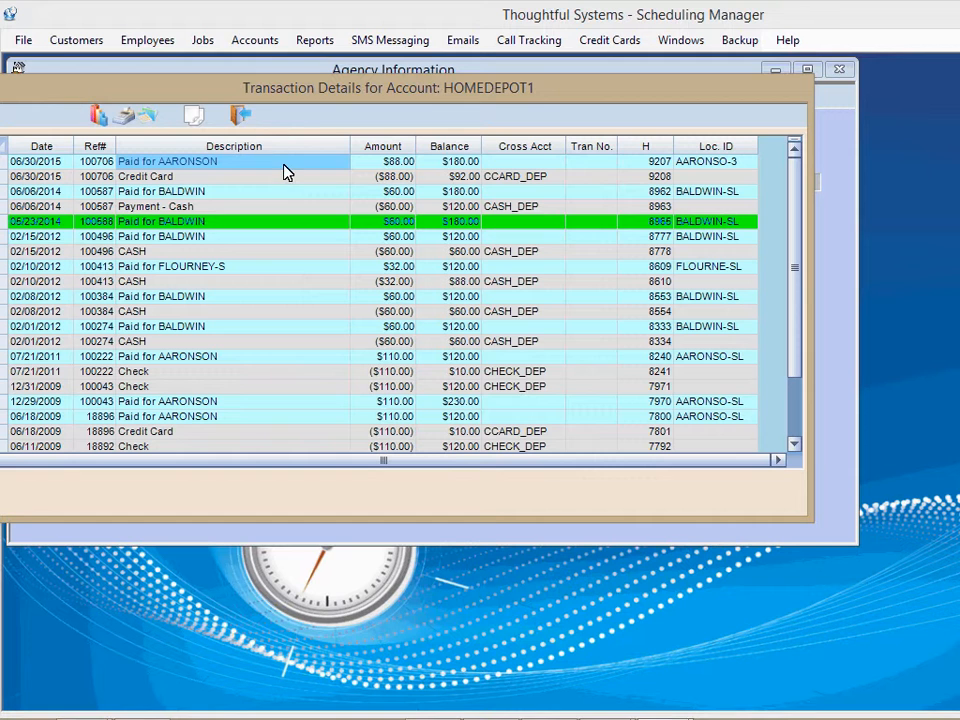